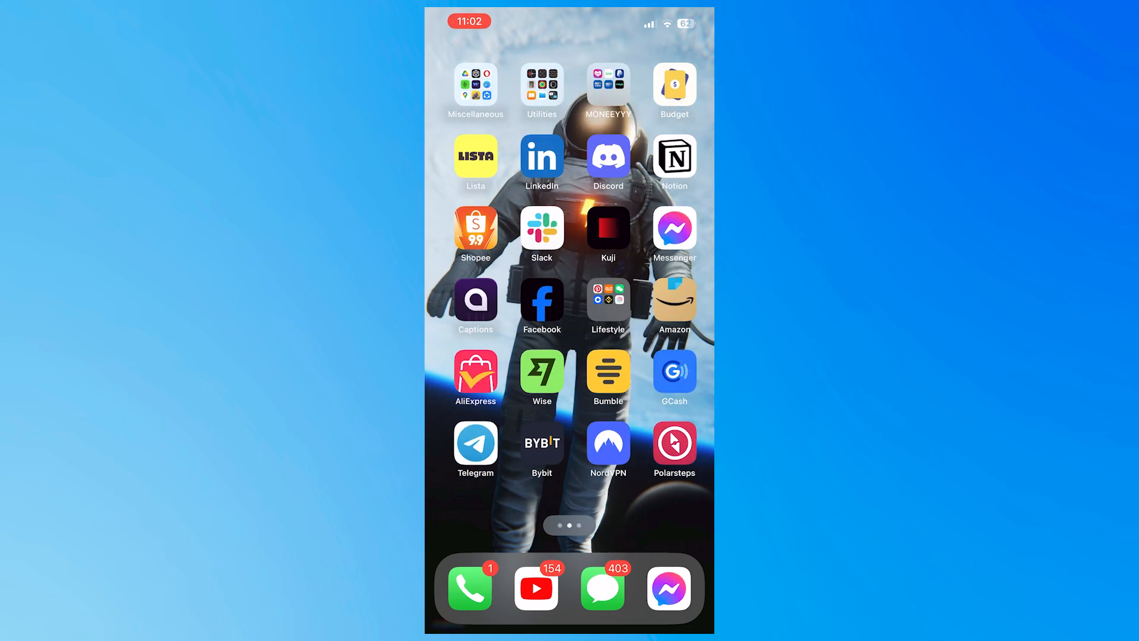
Swipe to the Home Screen page with Snapchat and Chrome and reach the Snapchat Support help center.
scroll("left", 3)
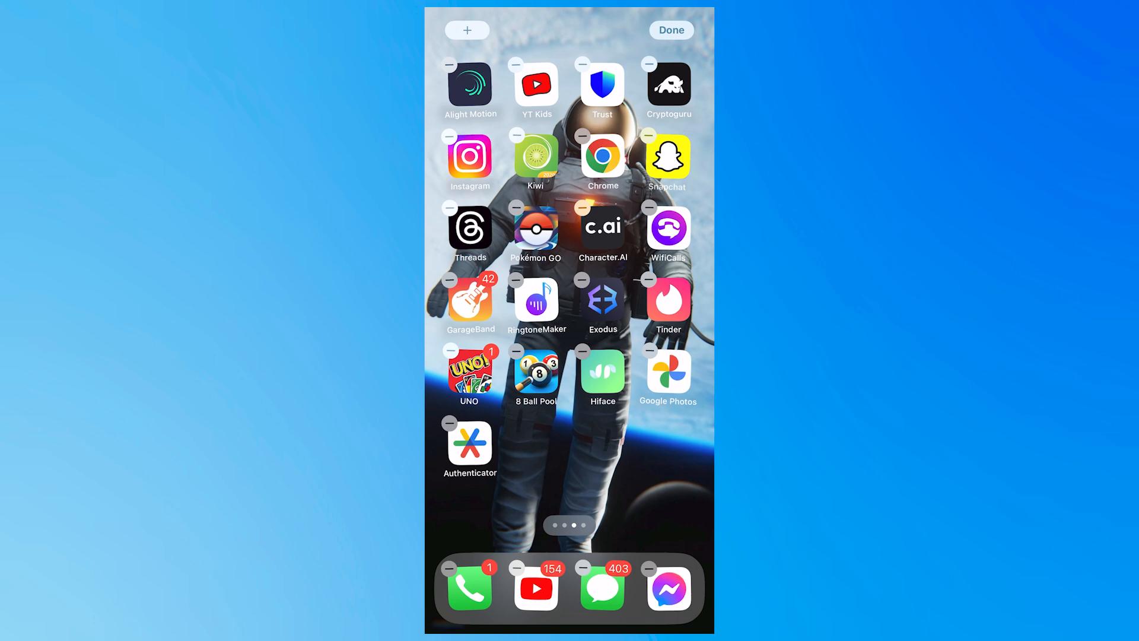
left_click(672, 30)
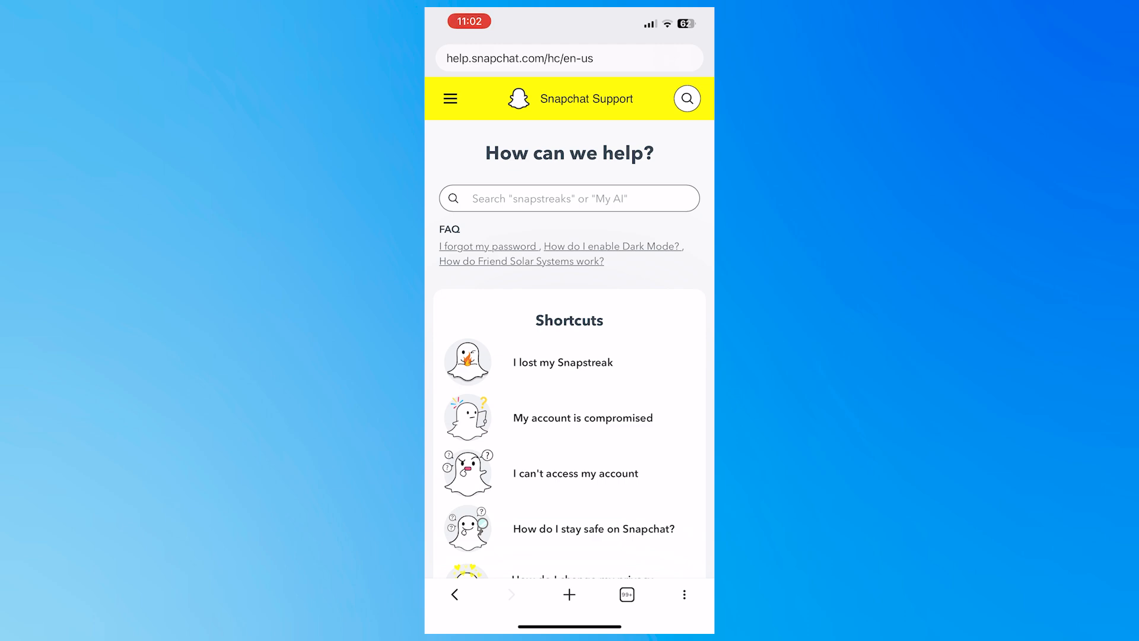
Scroll down the help centre home page and choose Contact Us.
scroll("down", 3)
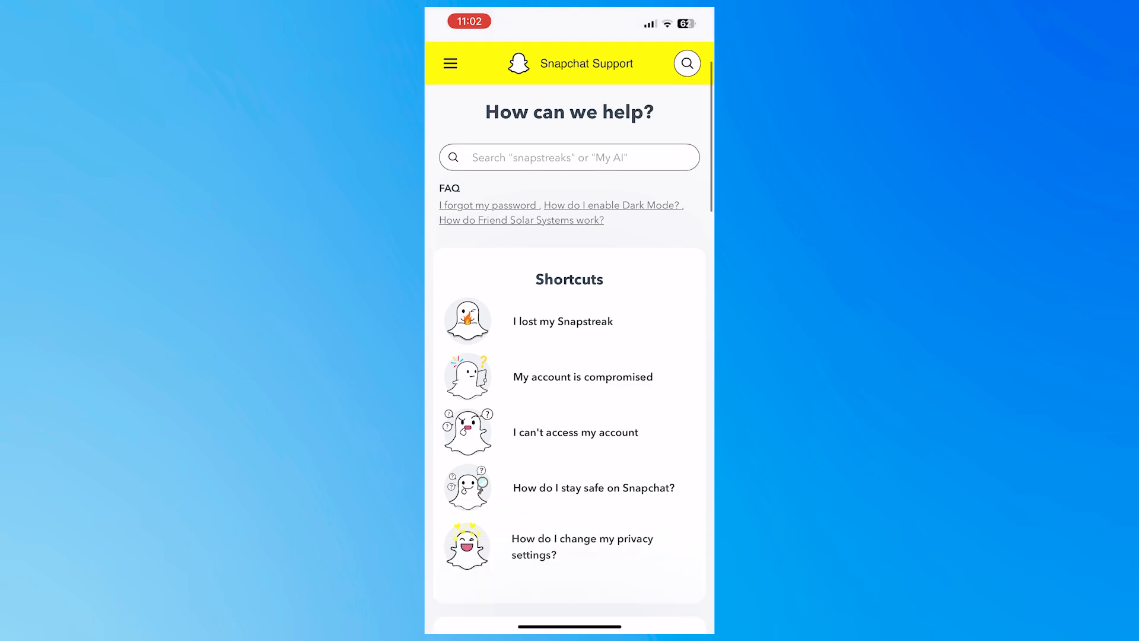
scroll("down", 3)
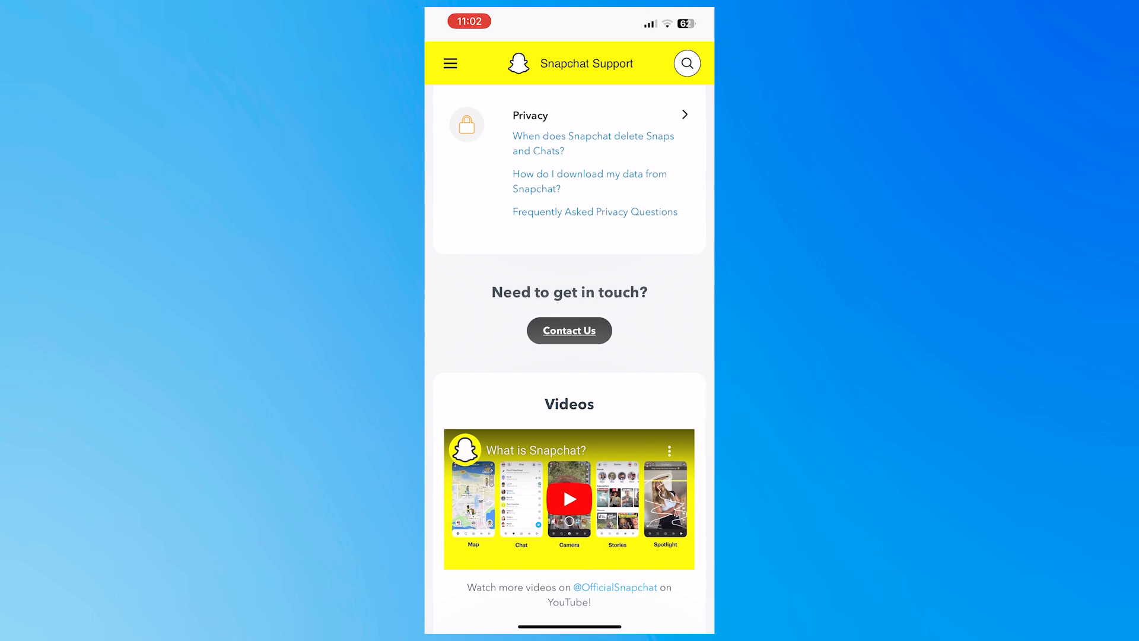
left_click(568, 331)
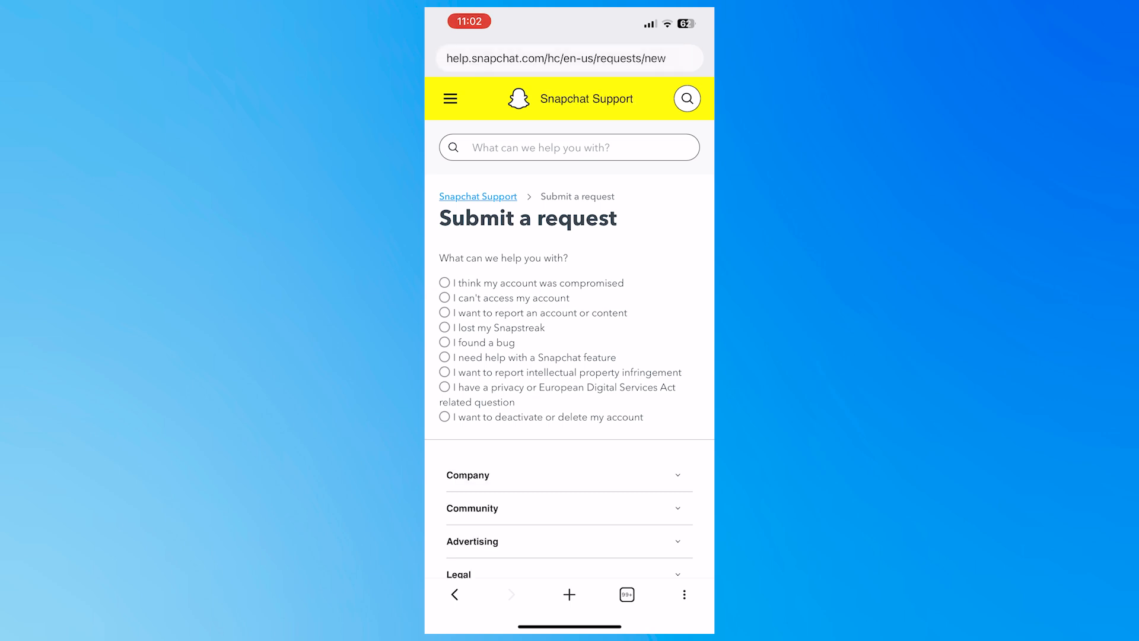
Choose 'I can't access my account' and 'I see an error message when I log in', then browse the tips.
left_click(443, 297)
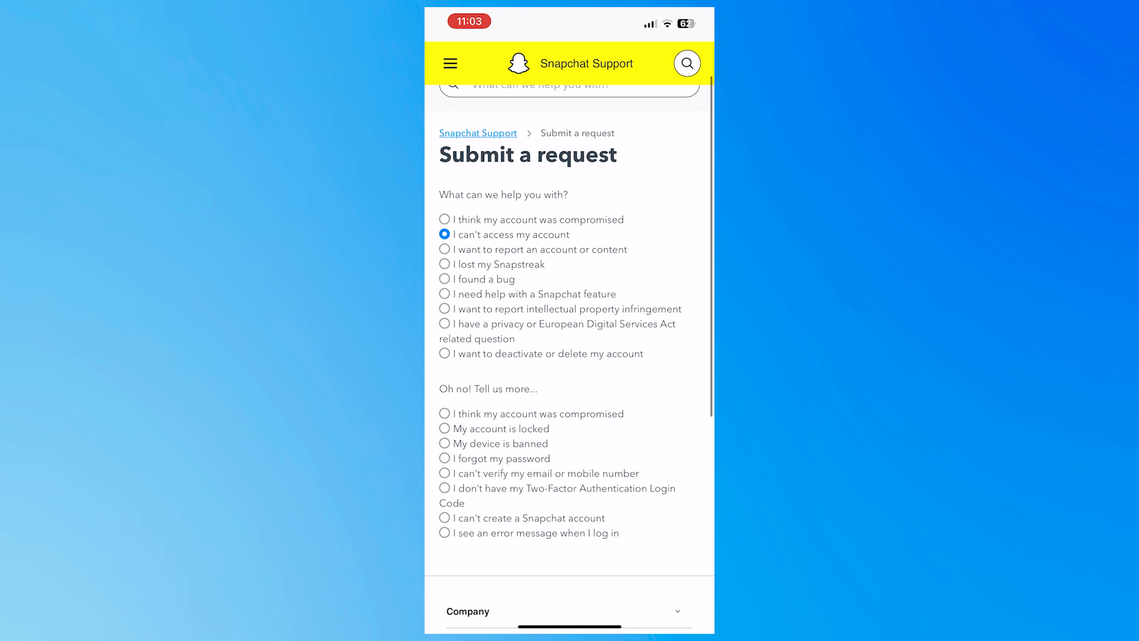
scroll("down", 3)
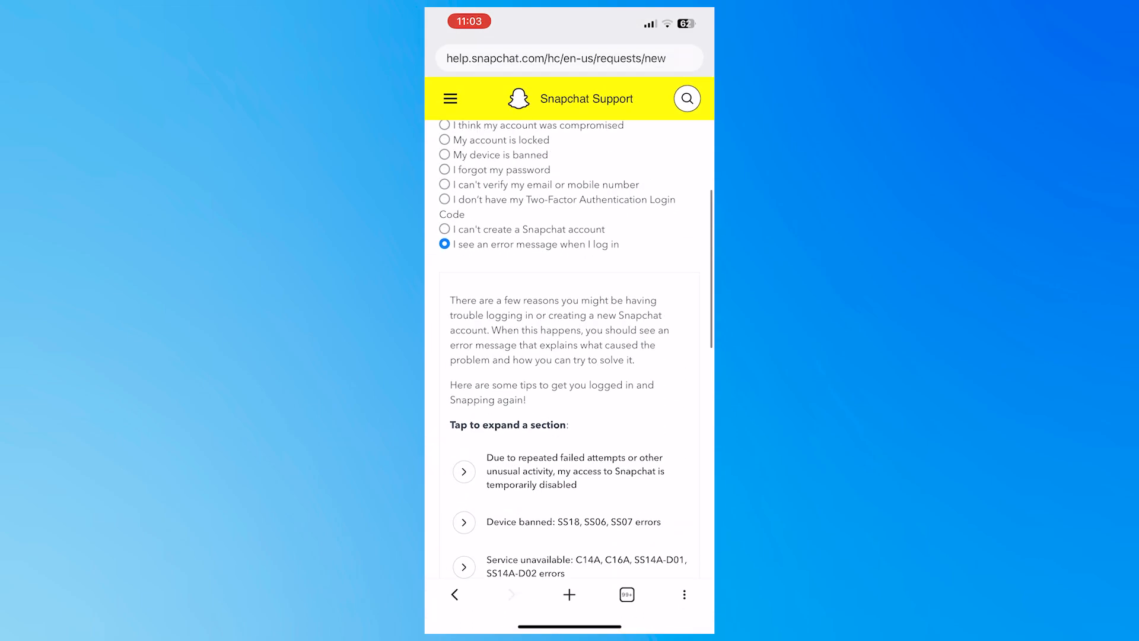
scroll("up", 3)
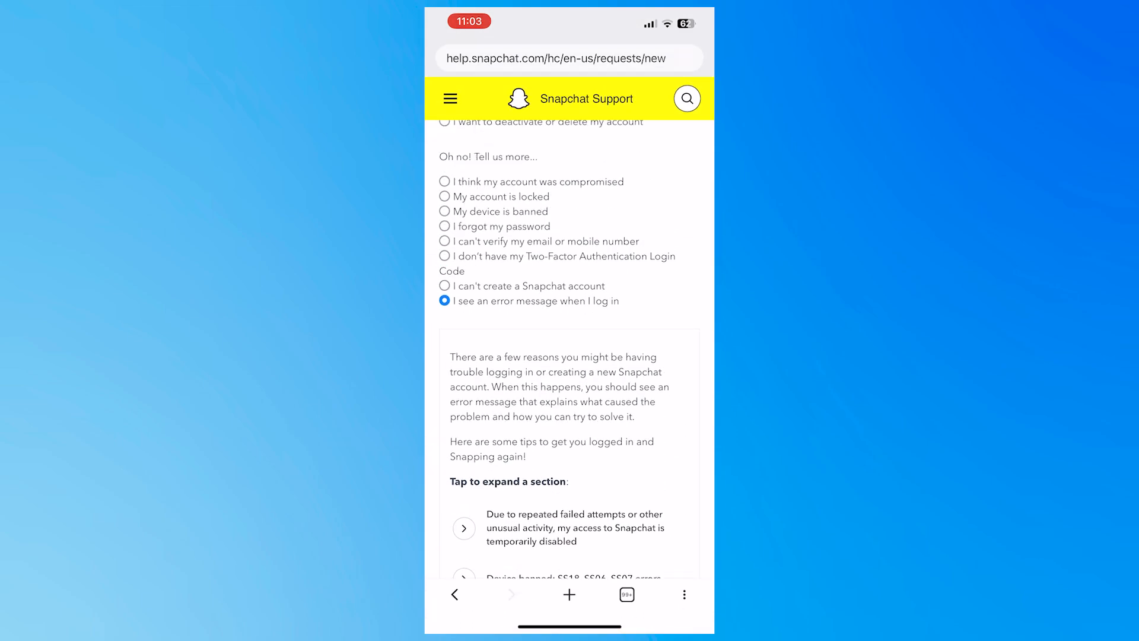
scroll("down", 3)
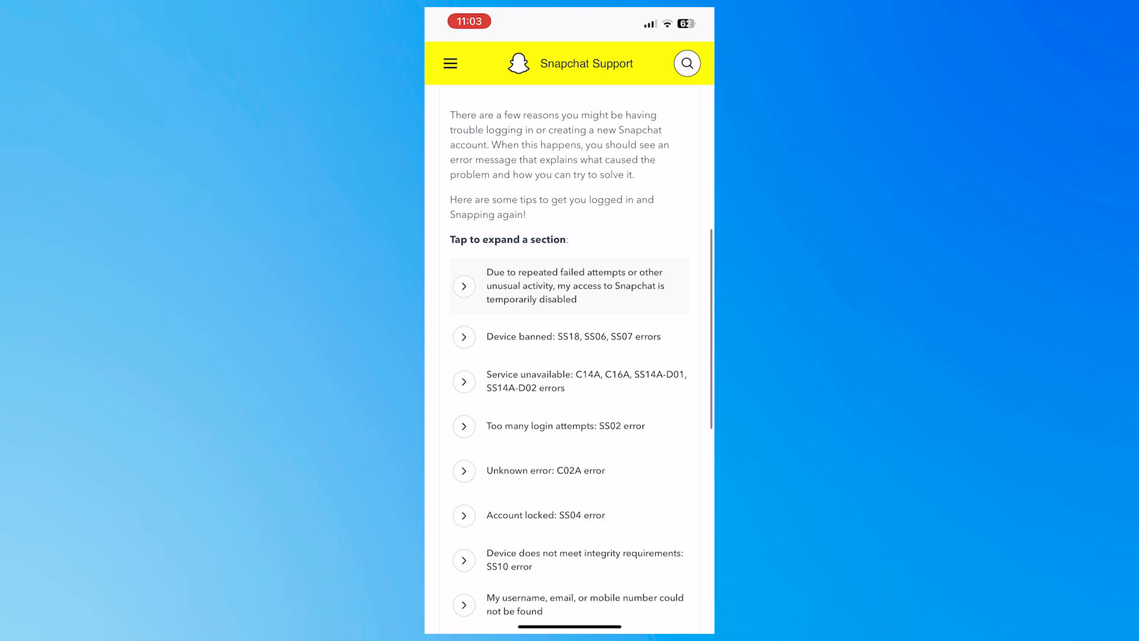
scroll("down", 3)
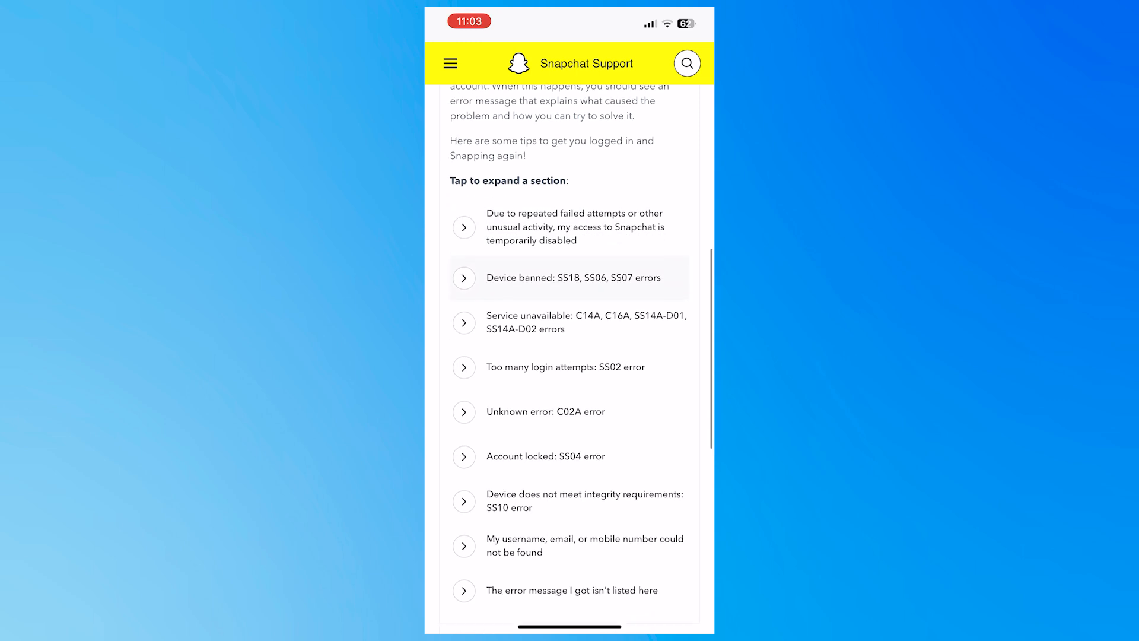
scroll("down", 3)
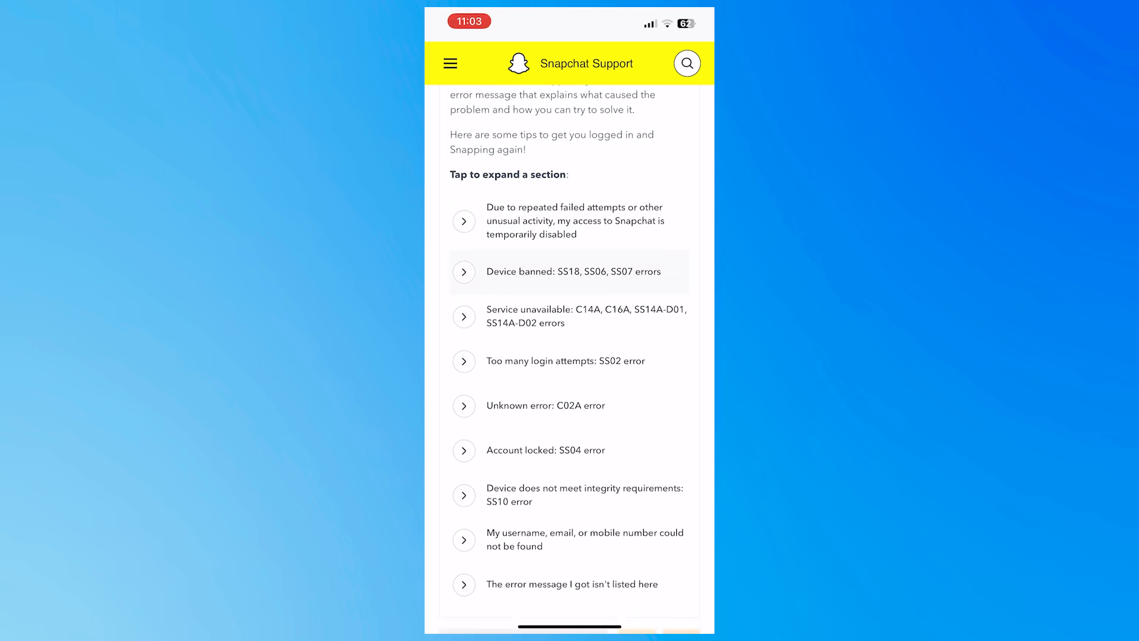
Expand the 'Device banned: SS18, SS06, SS07 errors' tip and read through its explanation.
left_click(464, 271)
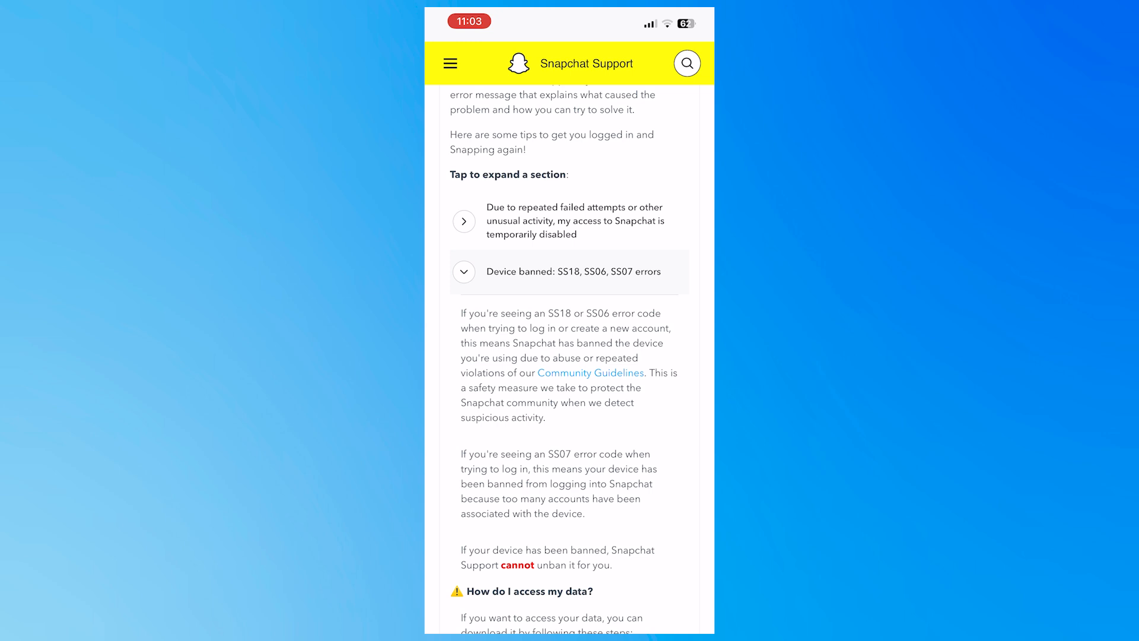
scroll("down", 3)
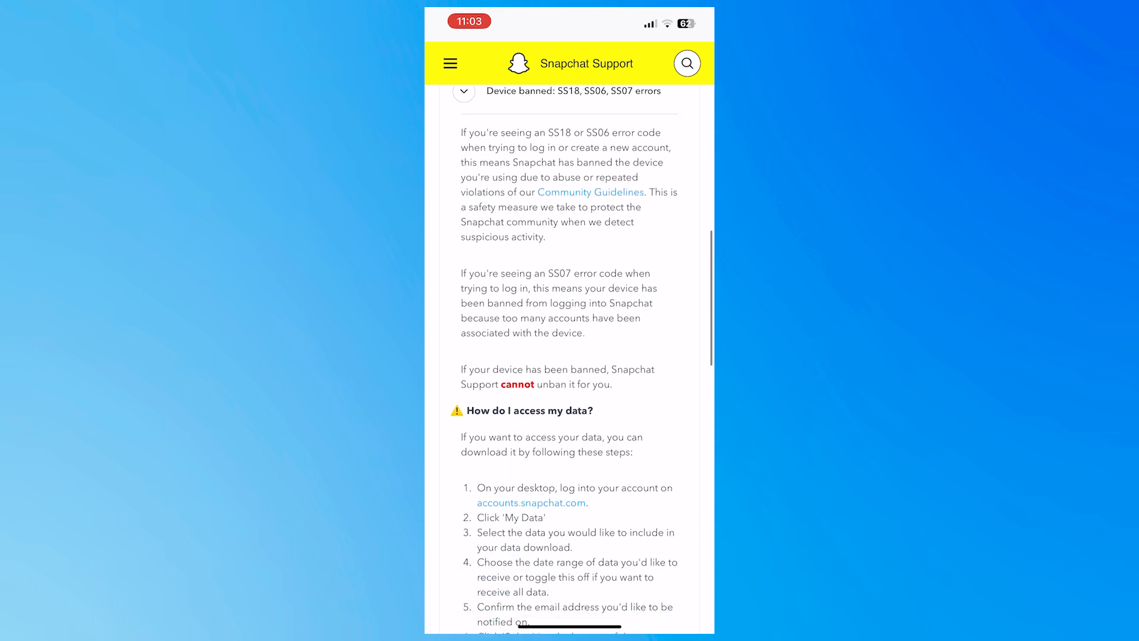
scroll("down", 3)
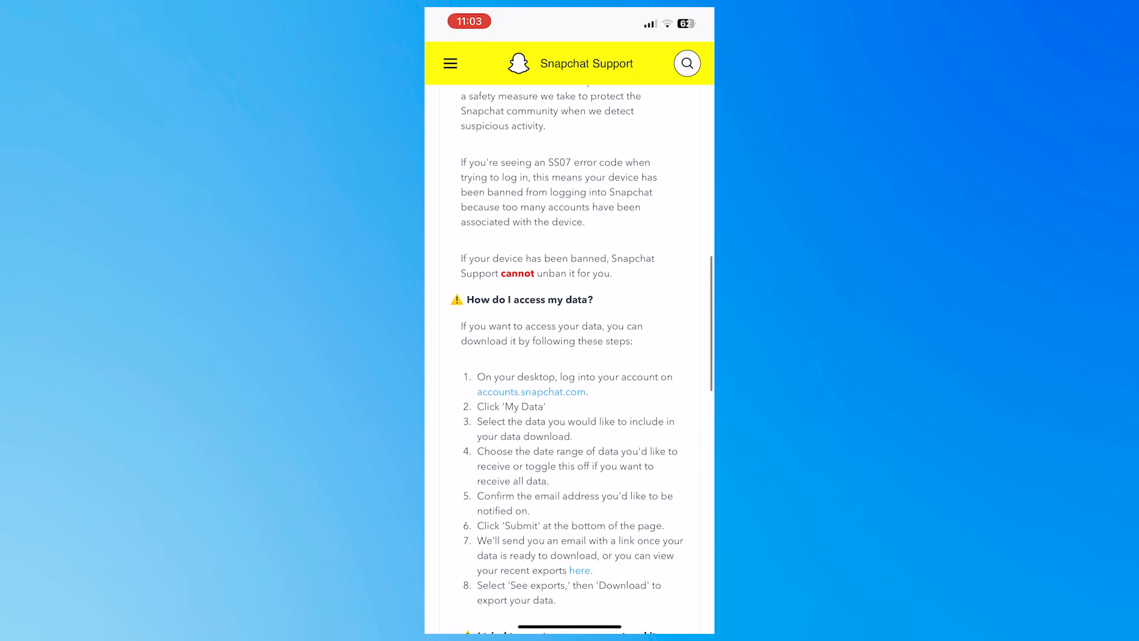
scroll("down", 3)
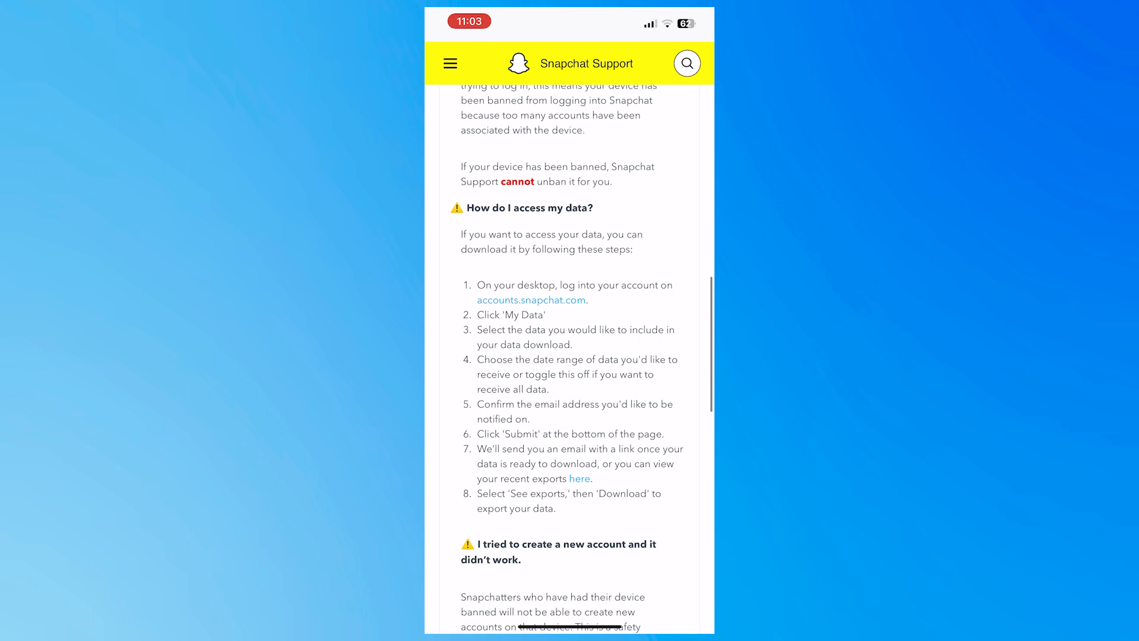
scroll("down", 3)
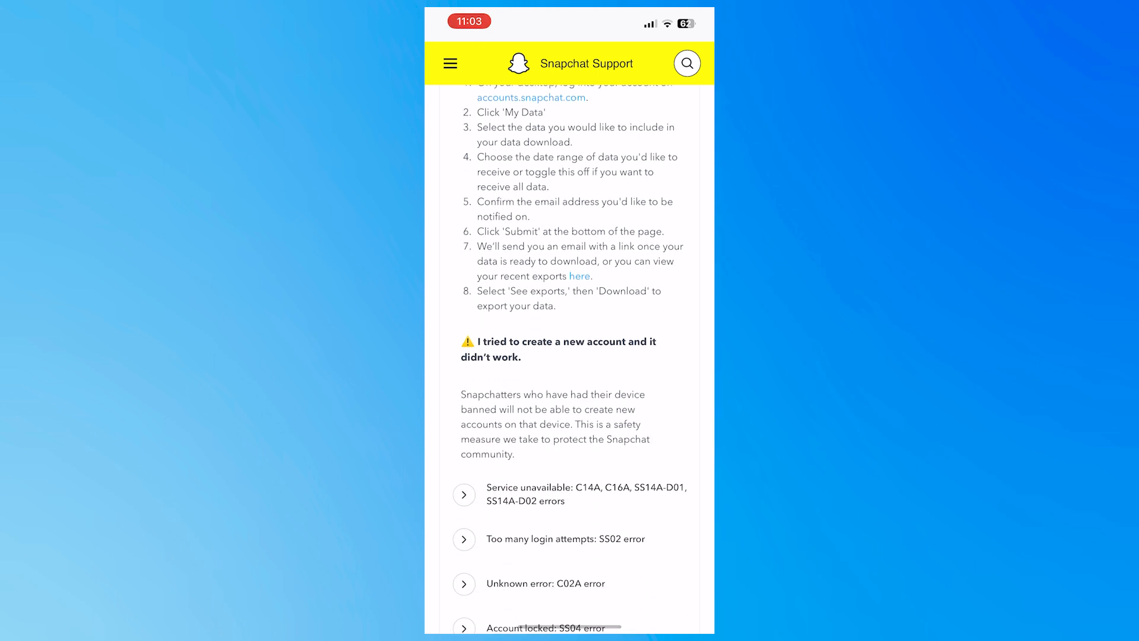
scroll("down", 3)
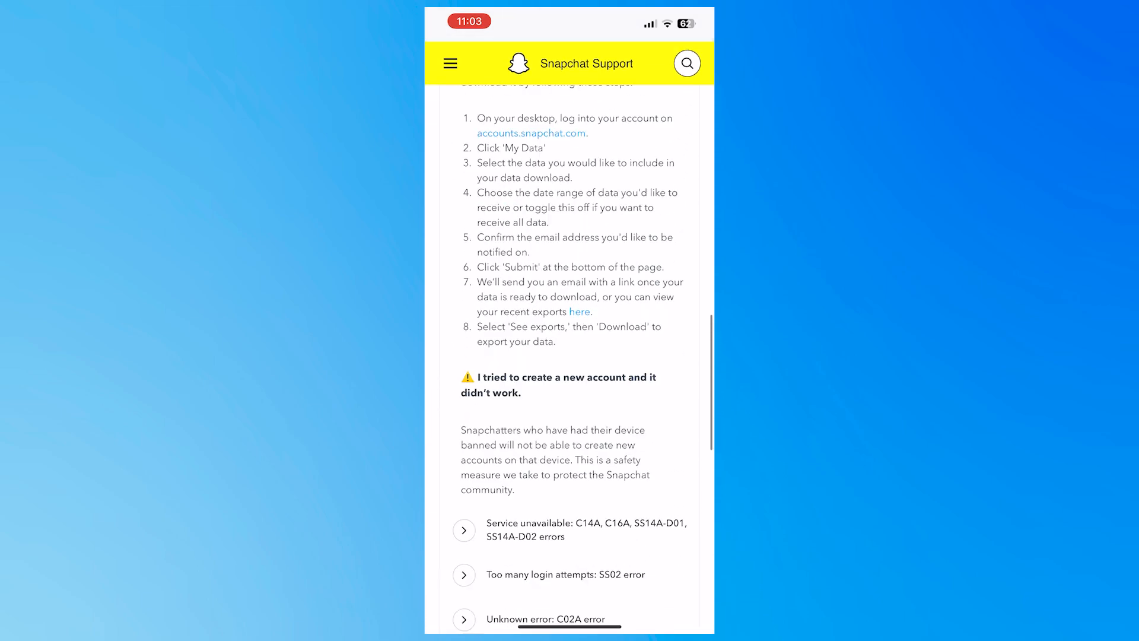
scroll("down", 3)
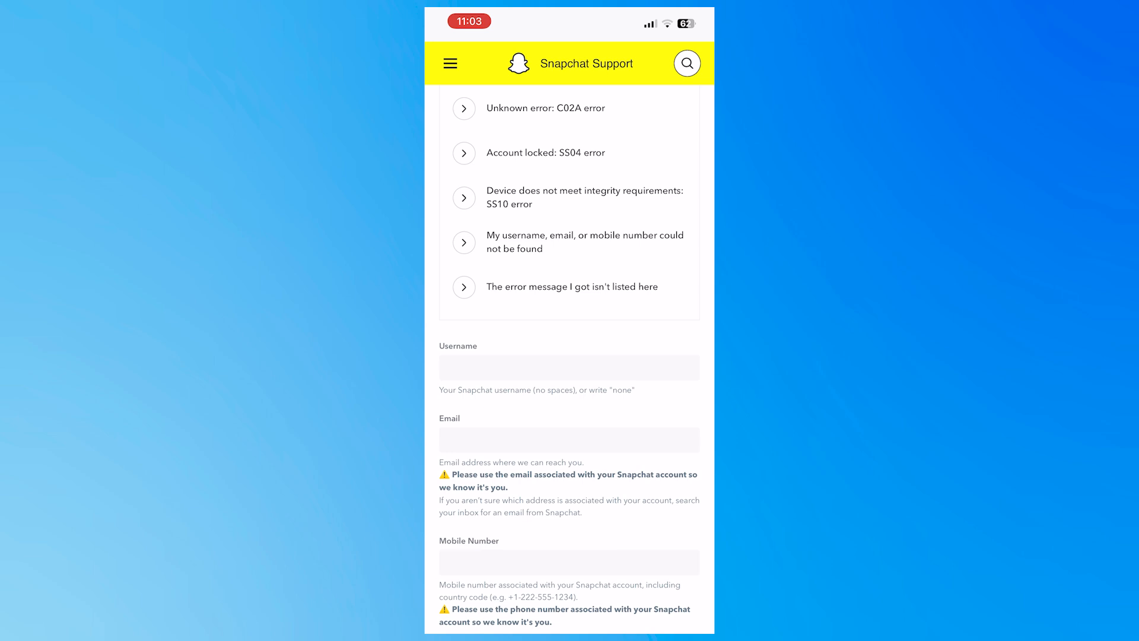
Activate text entry in the empty Username, Email and Mobile Number fields without typing anything.
scroll("down", 3)
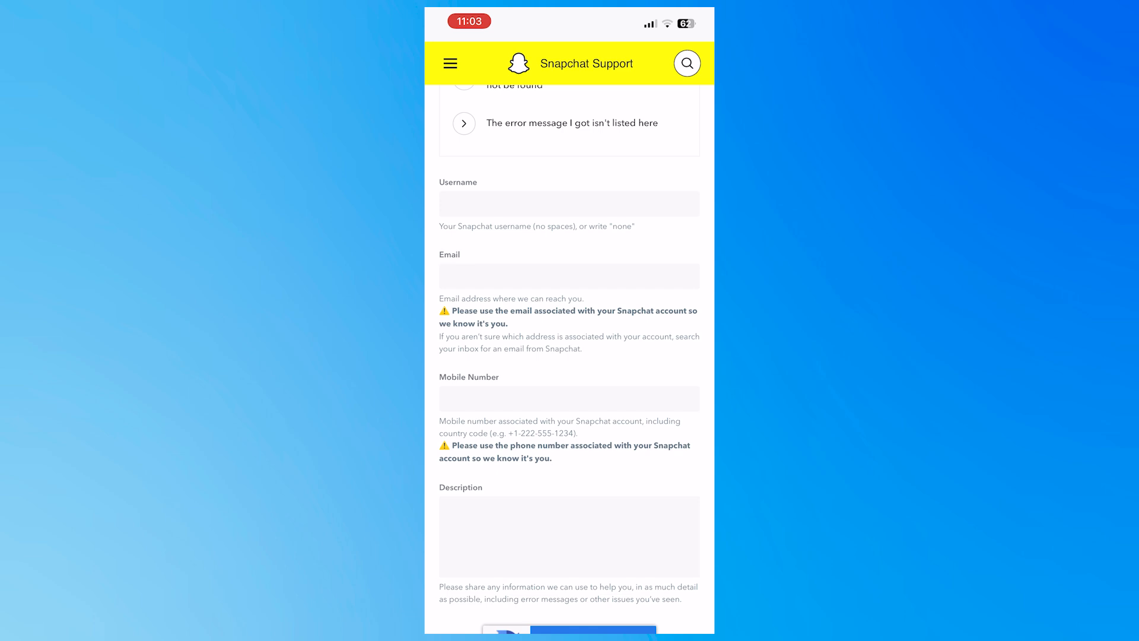
left_click(569, 536)
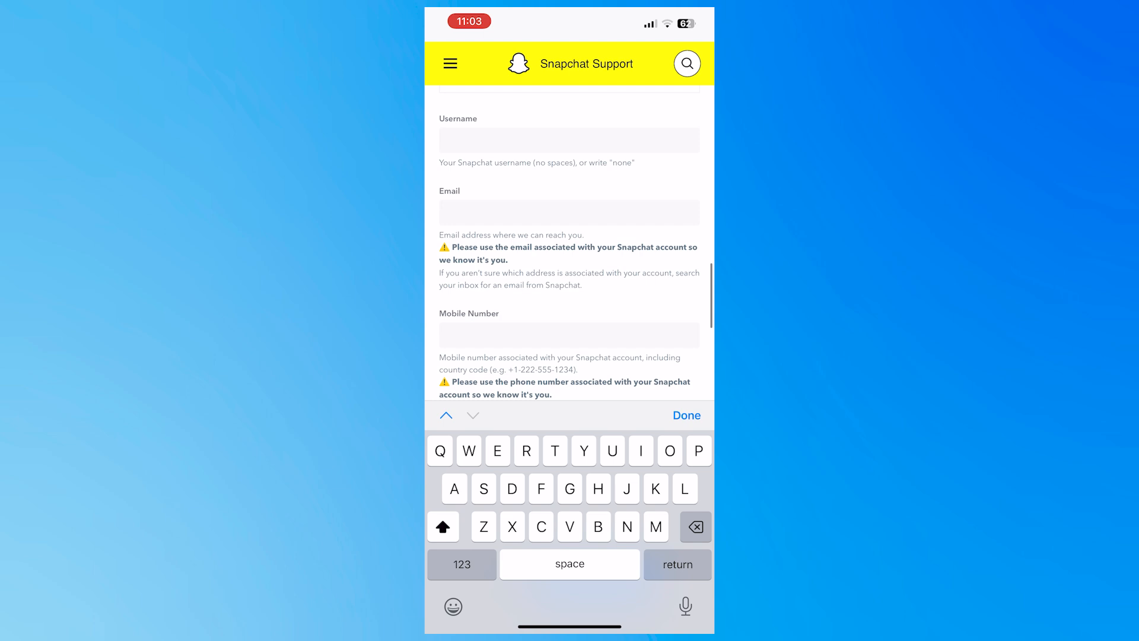
scroll("down", 3)
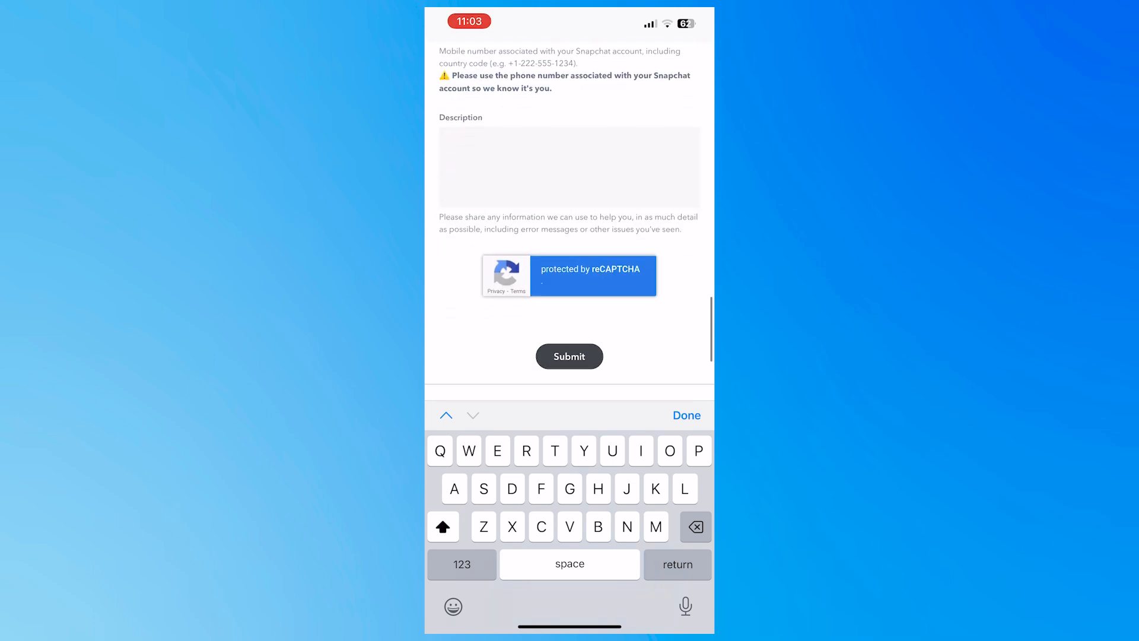
scroll("down", 3)
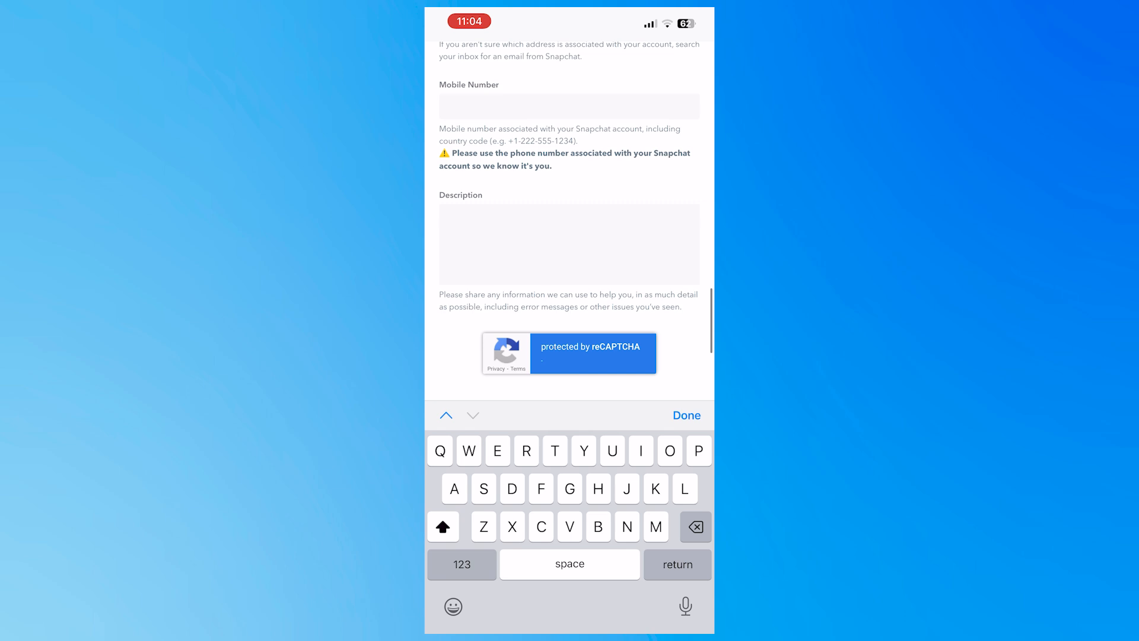
scroll("up", 3)
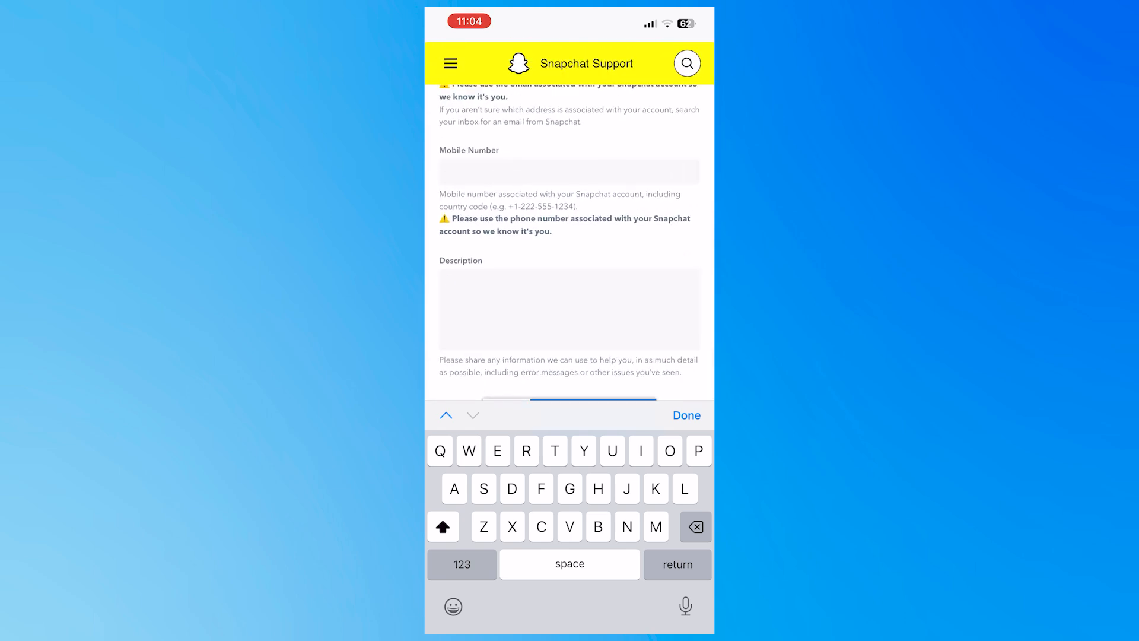
scroll("up", 3)
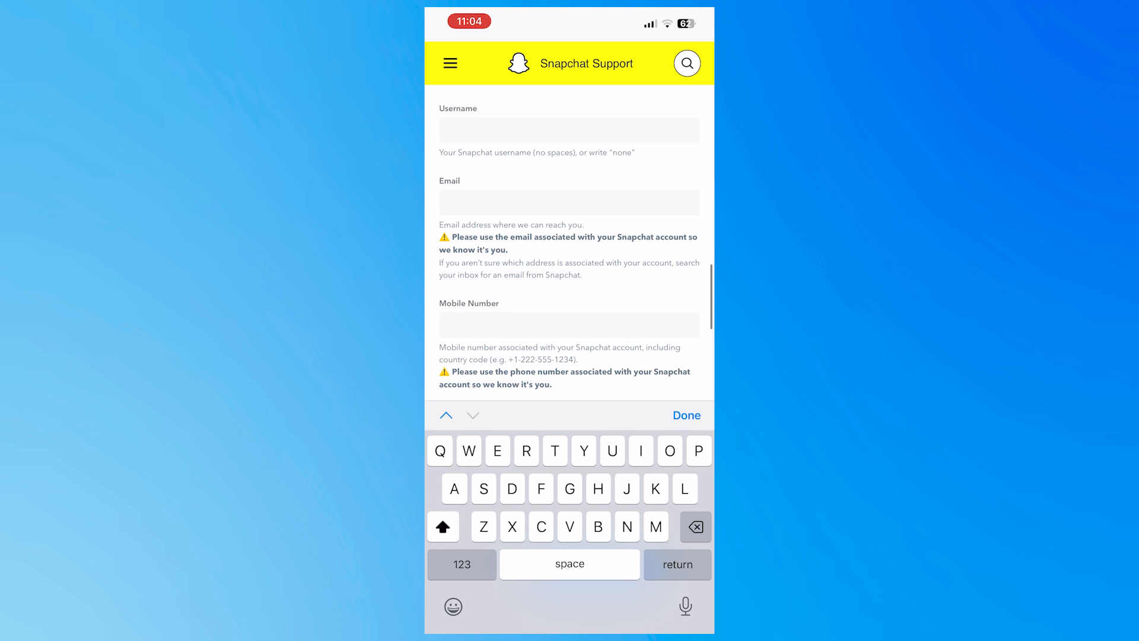
scroll("down", 3)
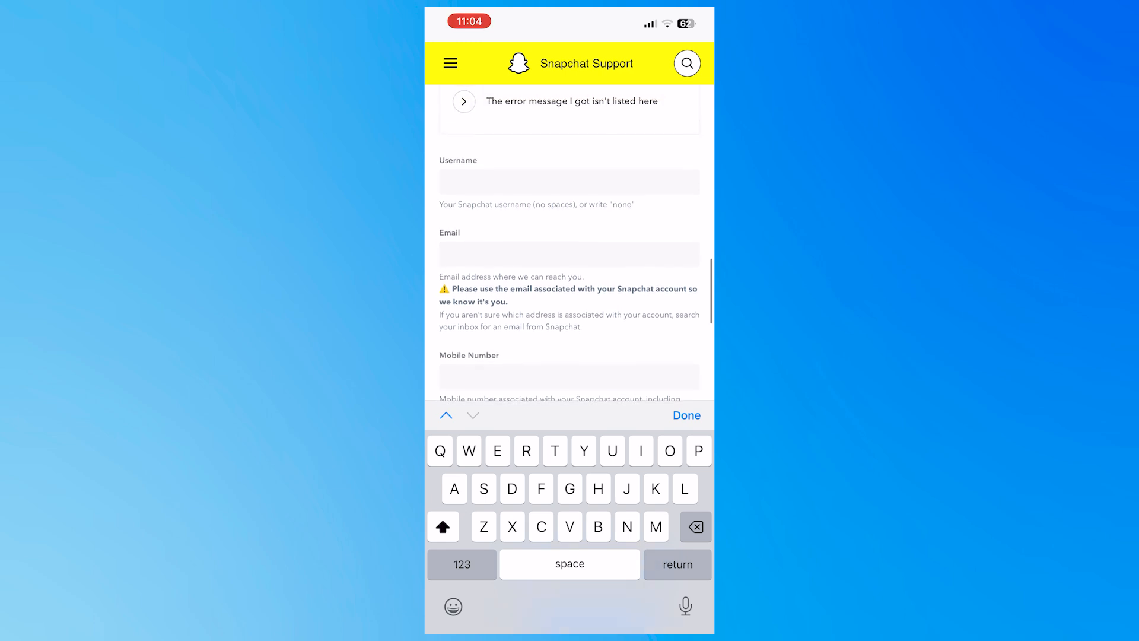
scroll("down", 3)
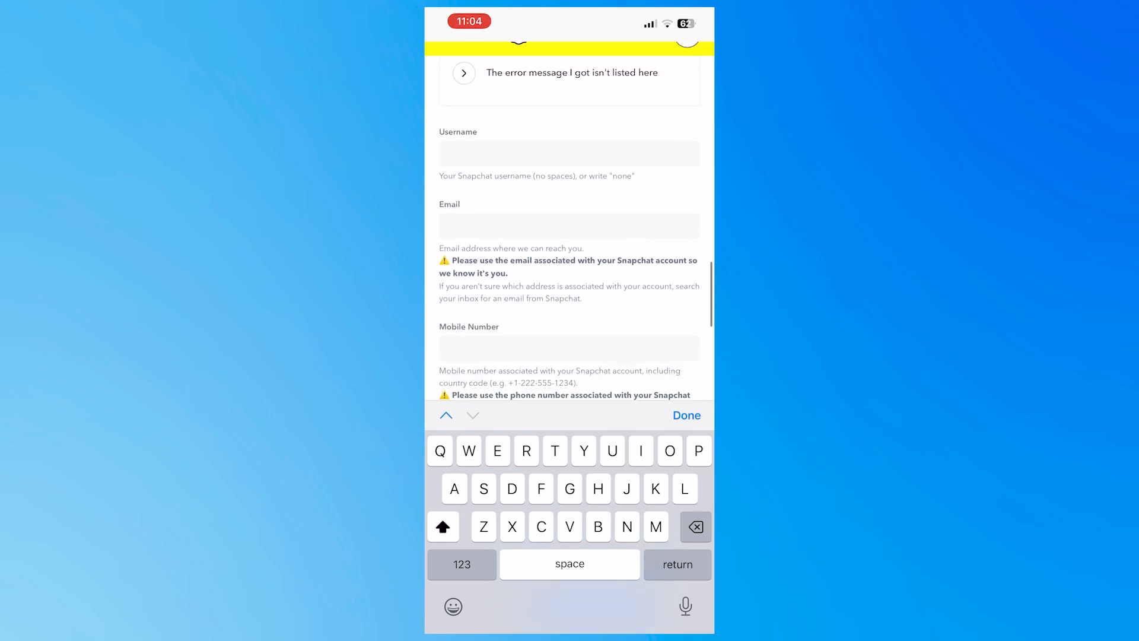